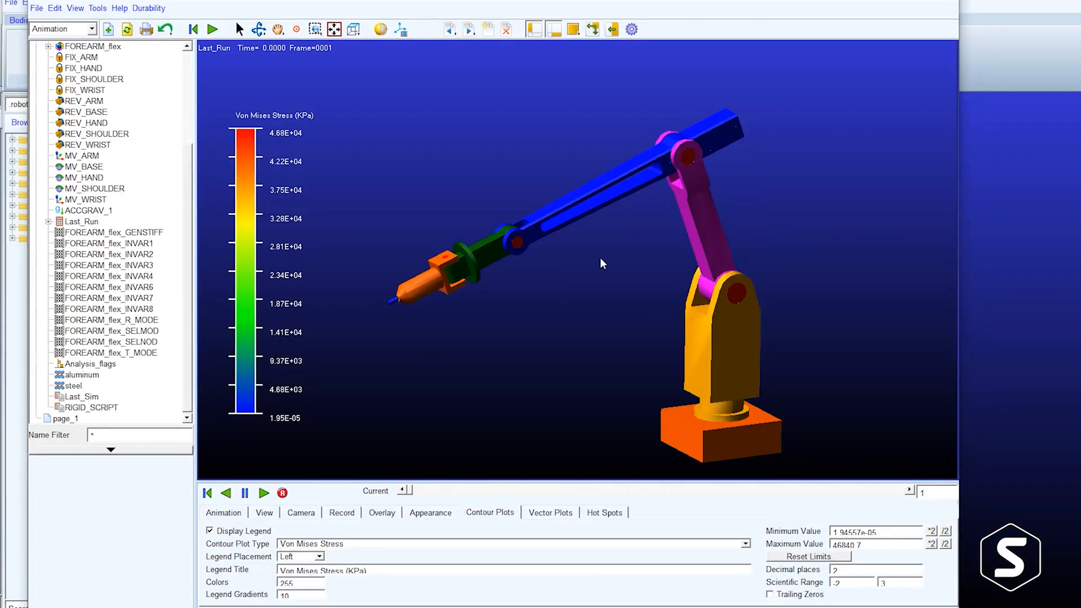
mouse_move(479, 521)
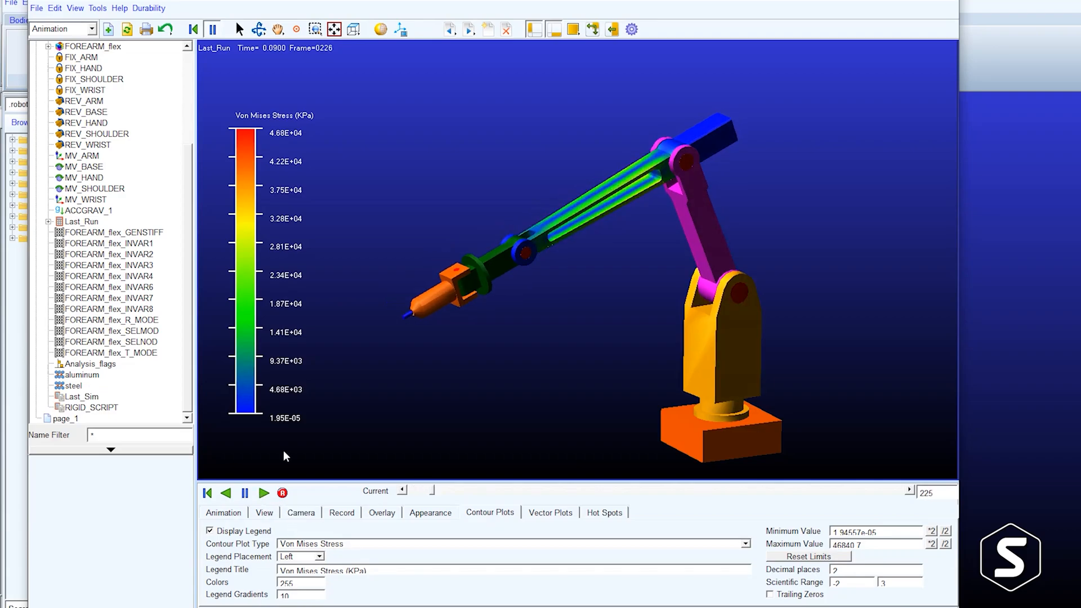
Play the robot arm's Von Mises stress contour animation and load the arw7_3d_road analysis.
left_click(263, 492)
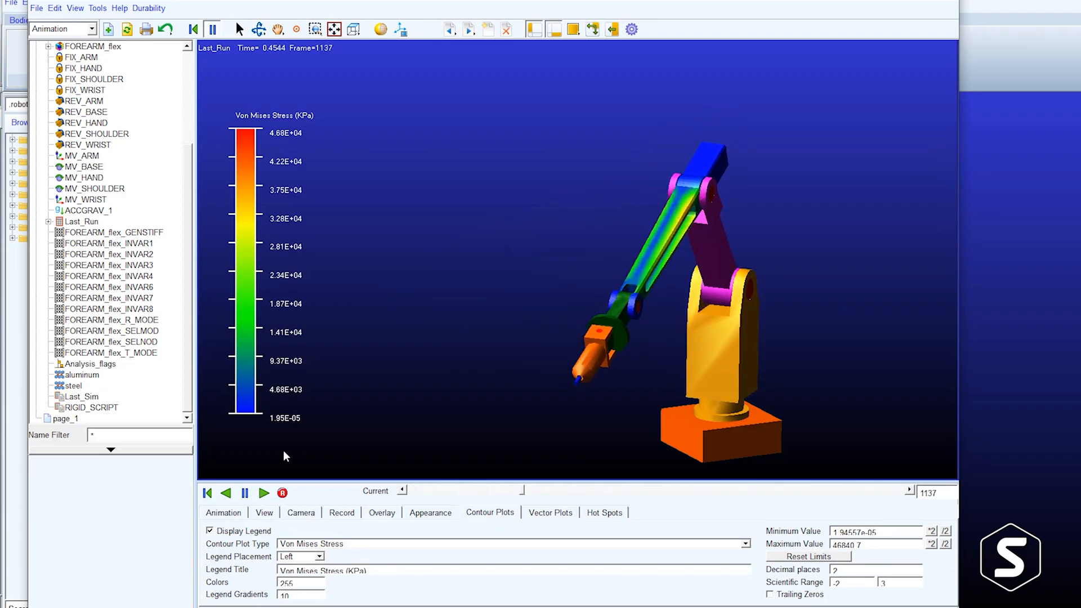
left_click(264, 492)
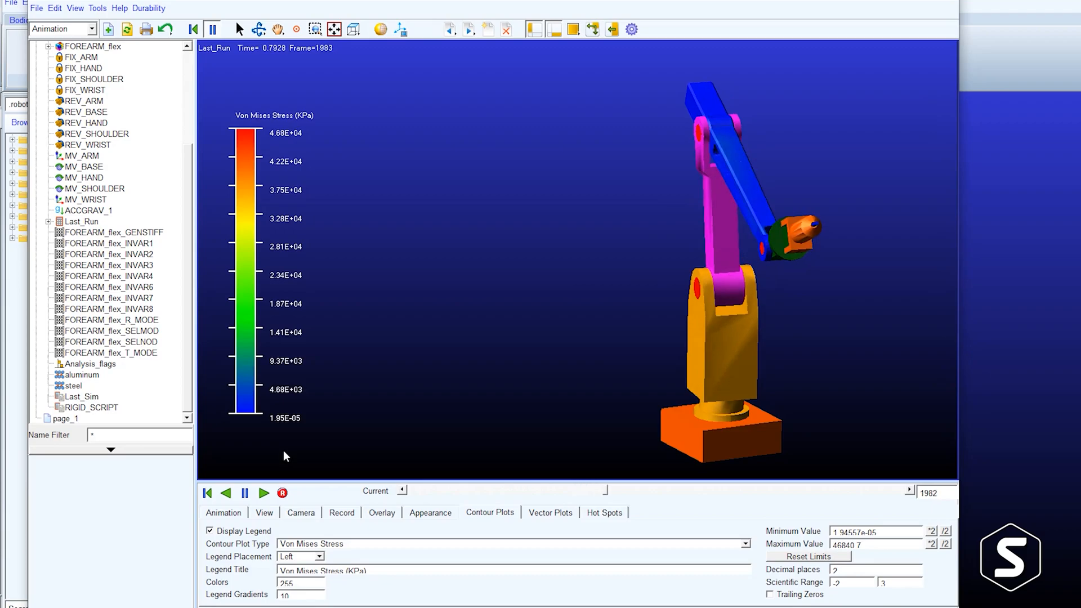
left_click(263, 492)
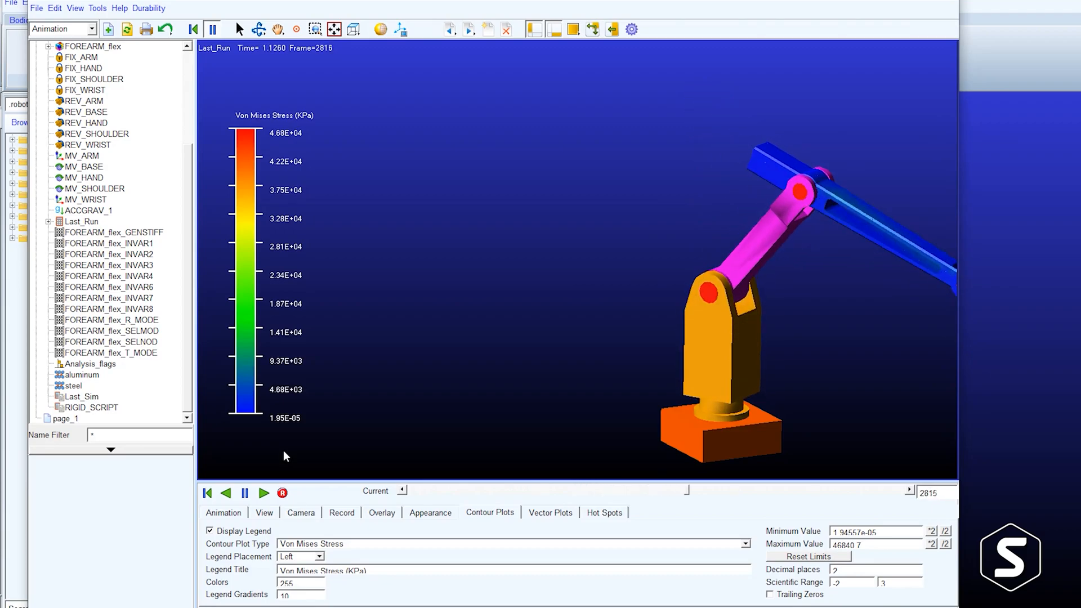
left_click(264, 492)
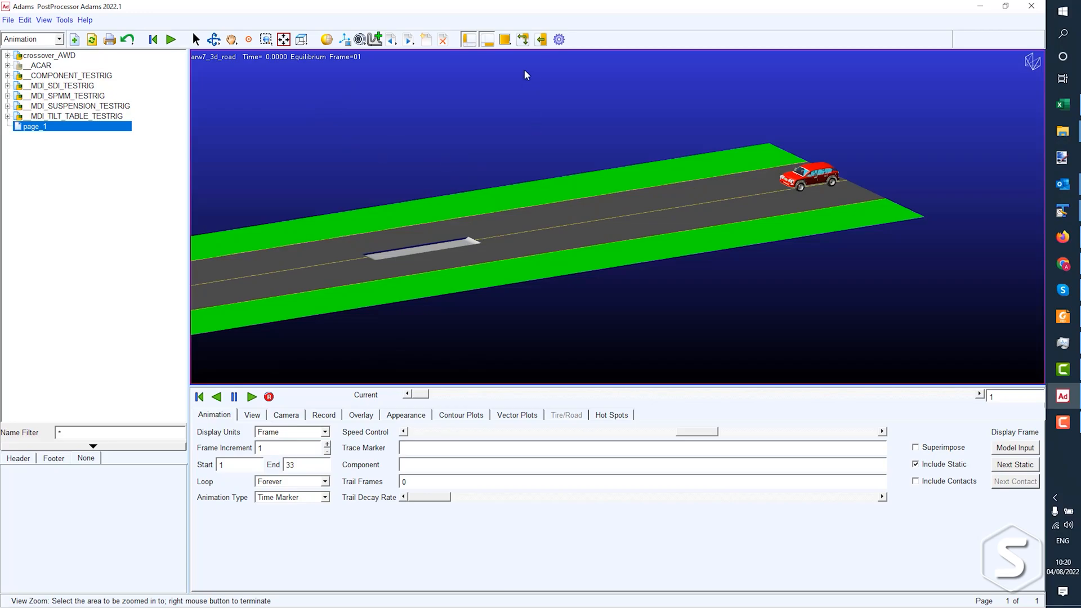
Add the CM_Acceleration.Mag plot below the car animation and play the road manoeuvre.
left_click(251, 396)
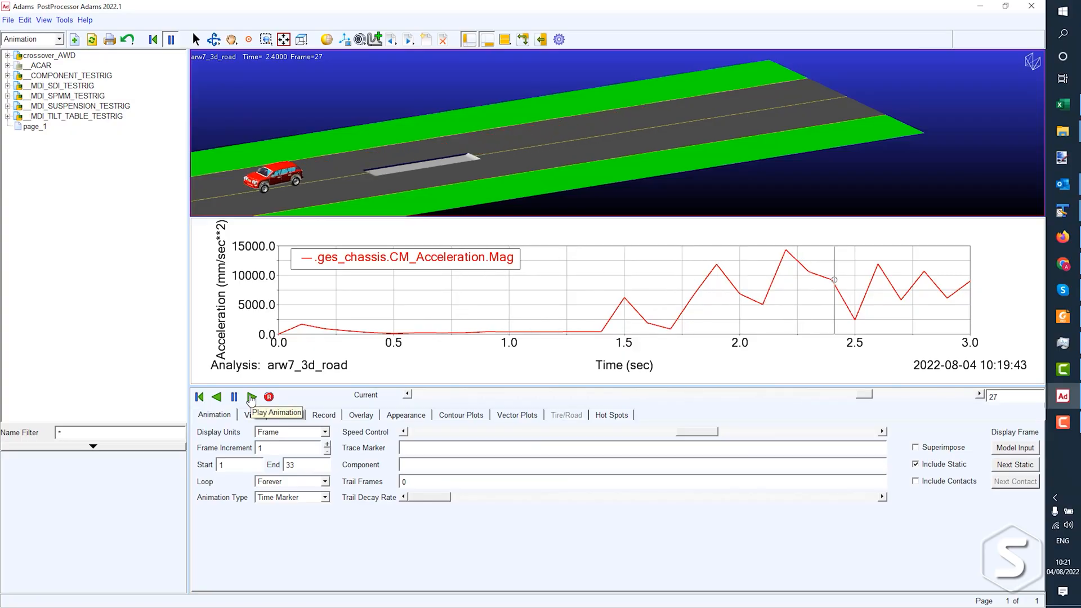
left_click(216, 396)
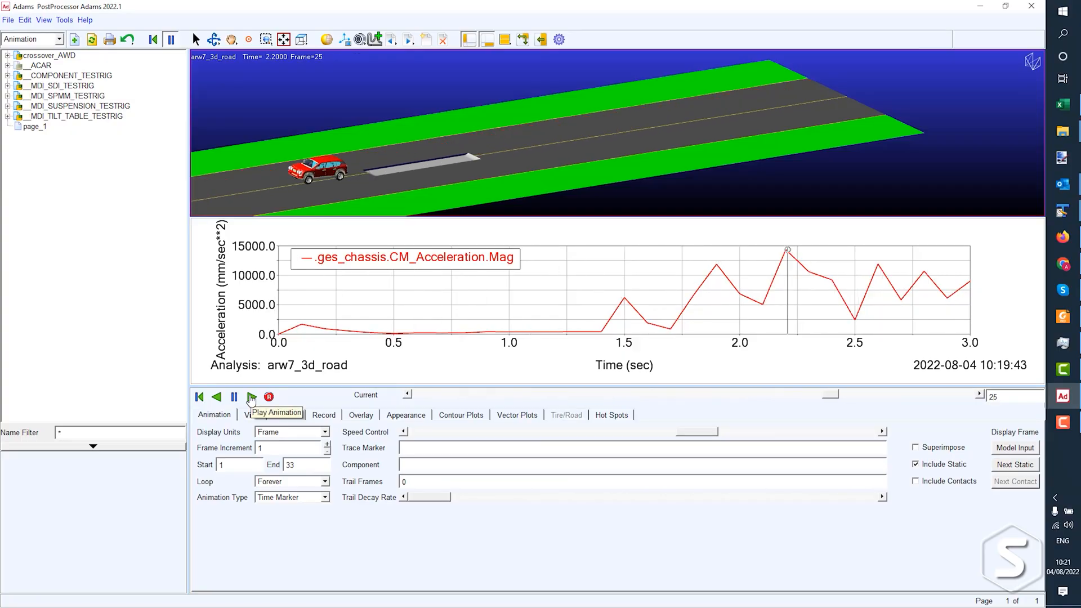
left_click(215, 397)
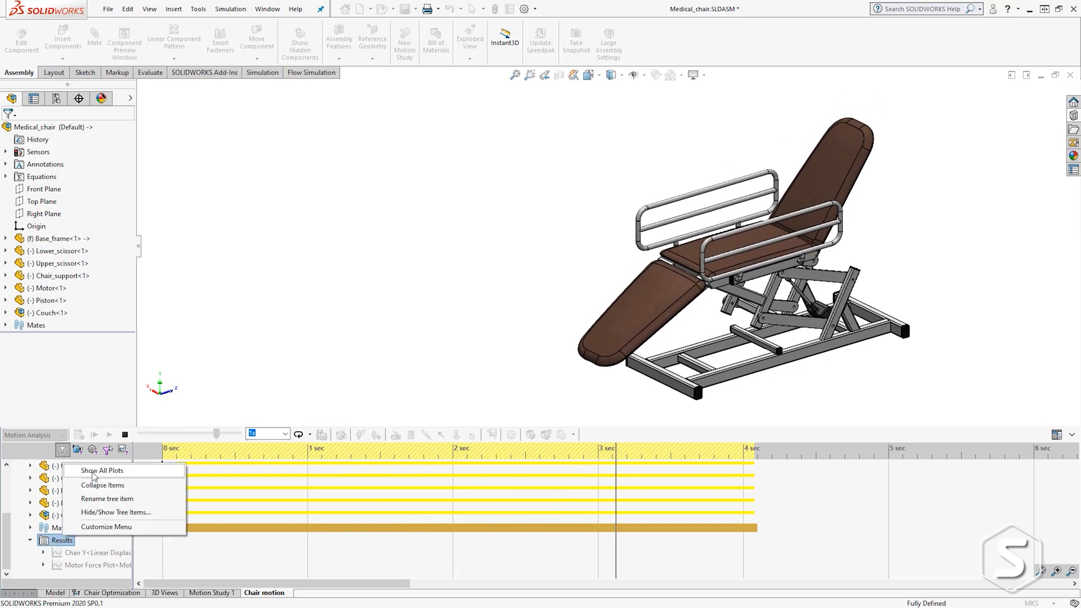
Show all result plots of the medical chair's motion study from the Results node.
left_click(102, 471)
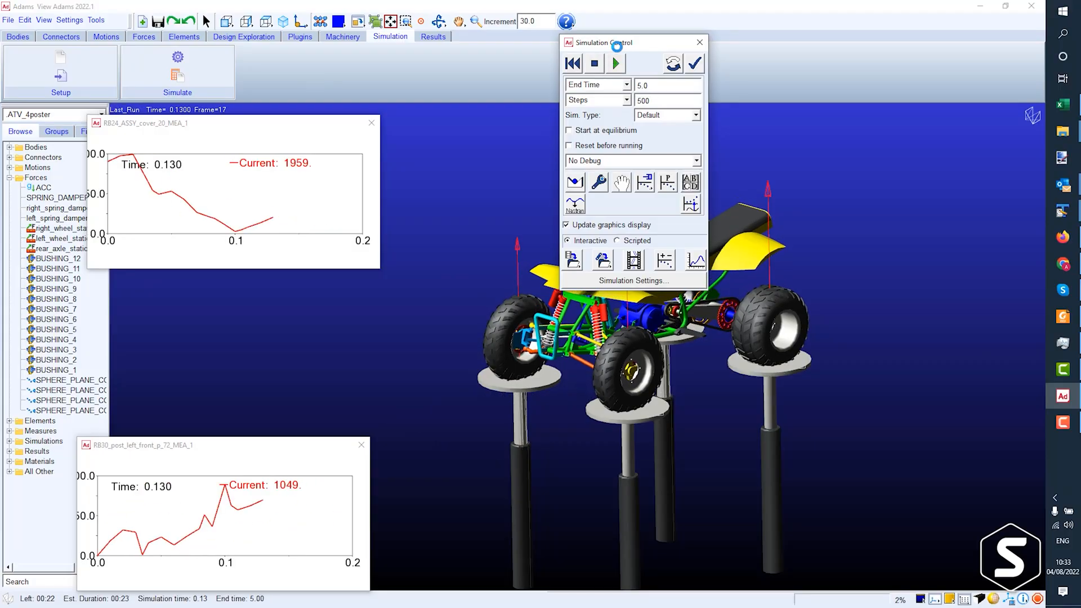
Start the ATV four-poster simulation, then expand the Forces folder in the Browse tree.
left_click(614, 63)
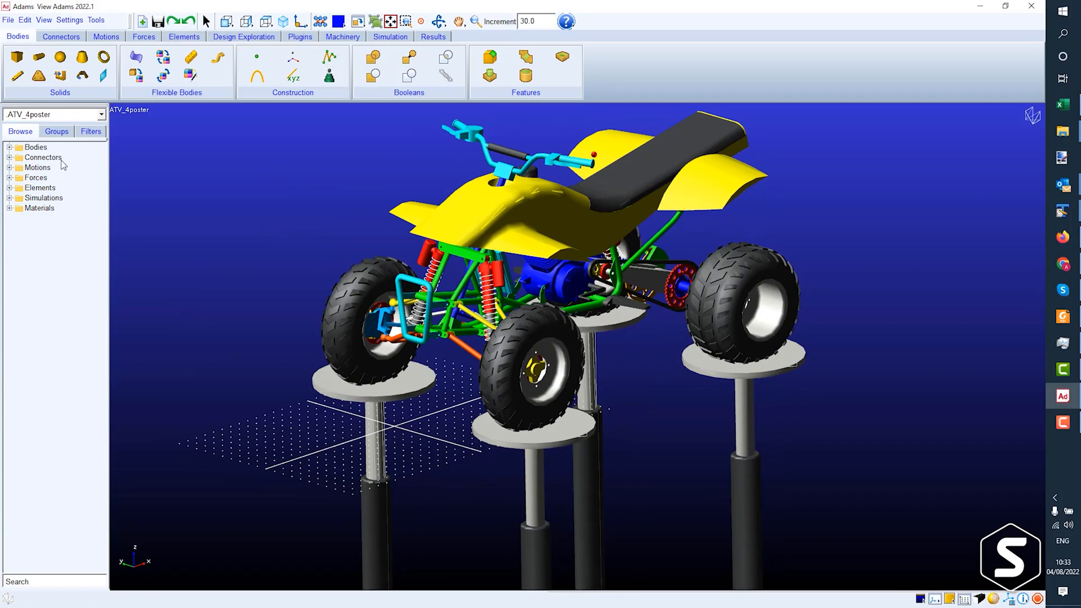
left_click(8, 176)
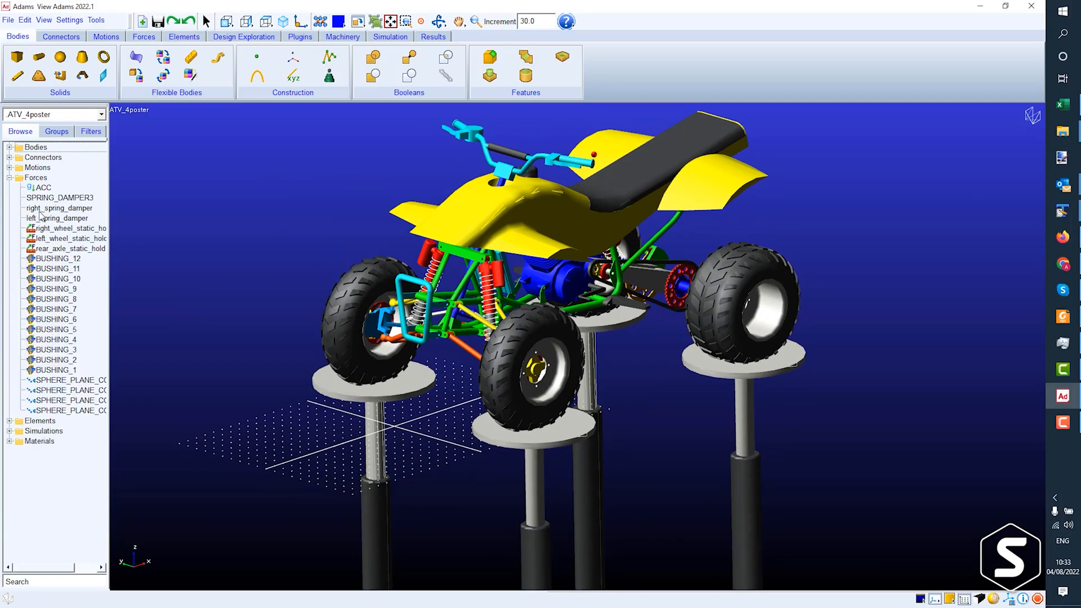